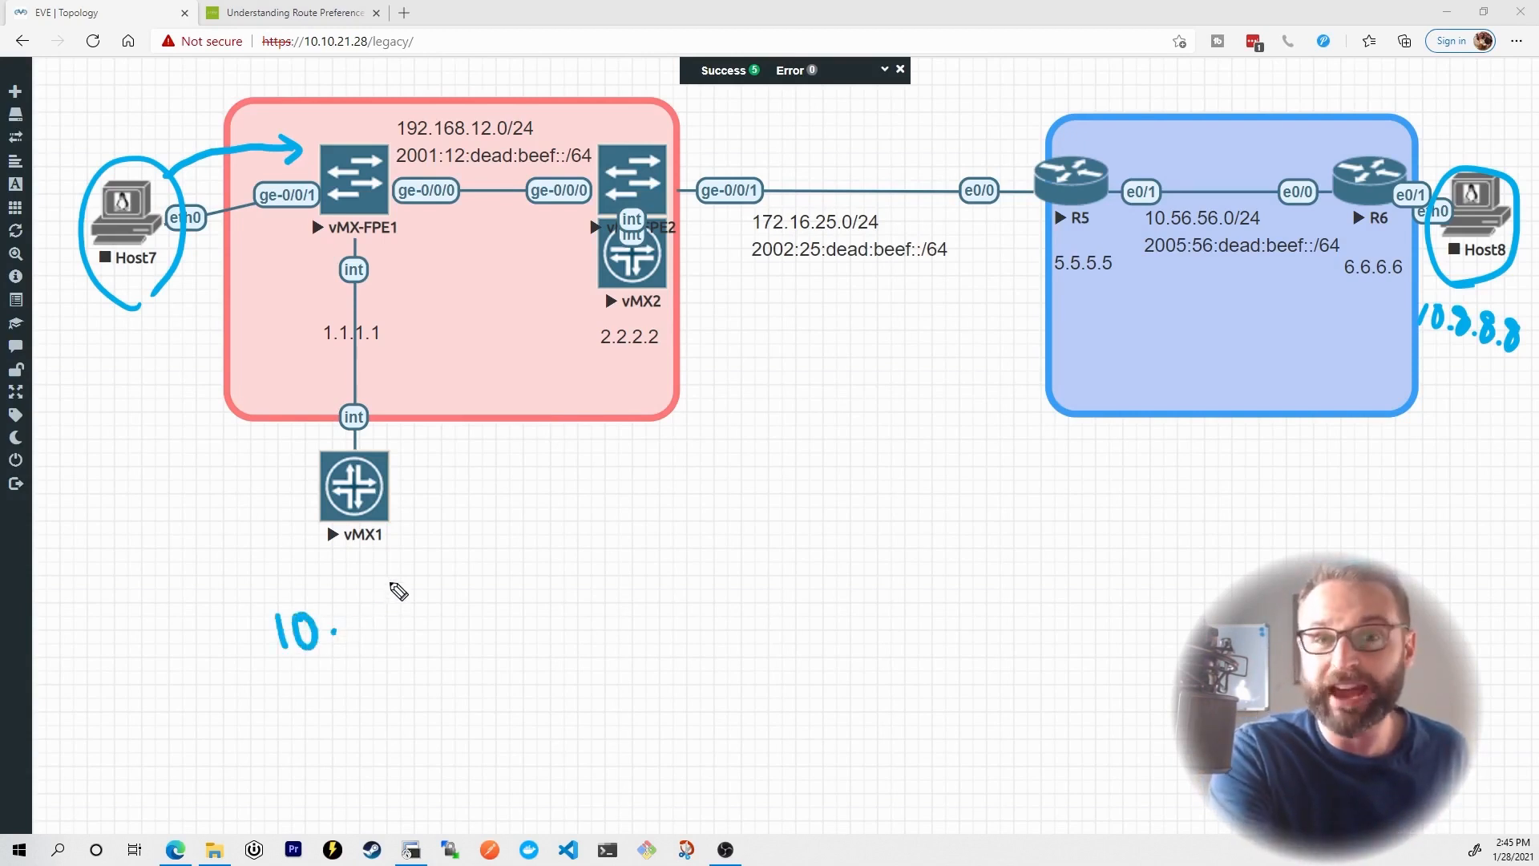
Step: Write routes 10.0.0.0/8 and 10.8.8.0/24 via 2.2.2.2 below vMX1 and mark their prefix lengths
{"action": "left_click_drag", "start_coordinate": [333, 147], "coordinate": [564, 79]}
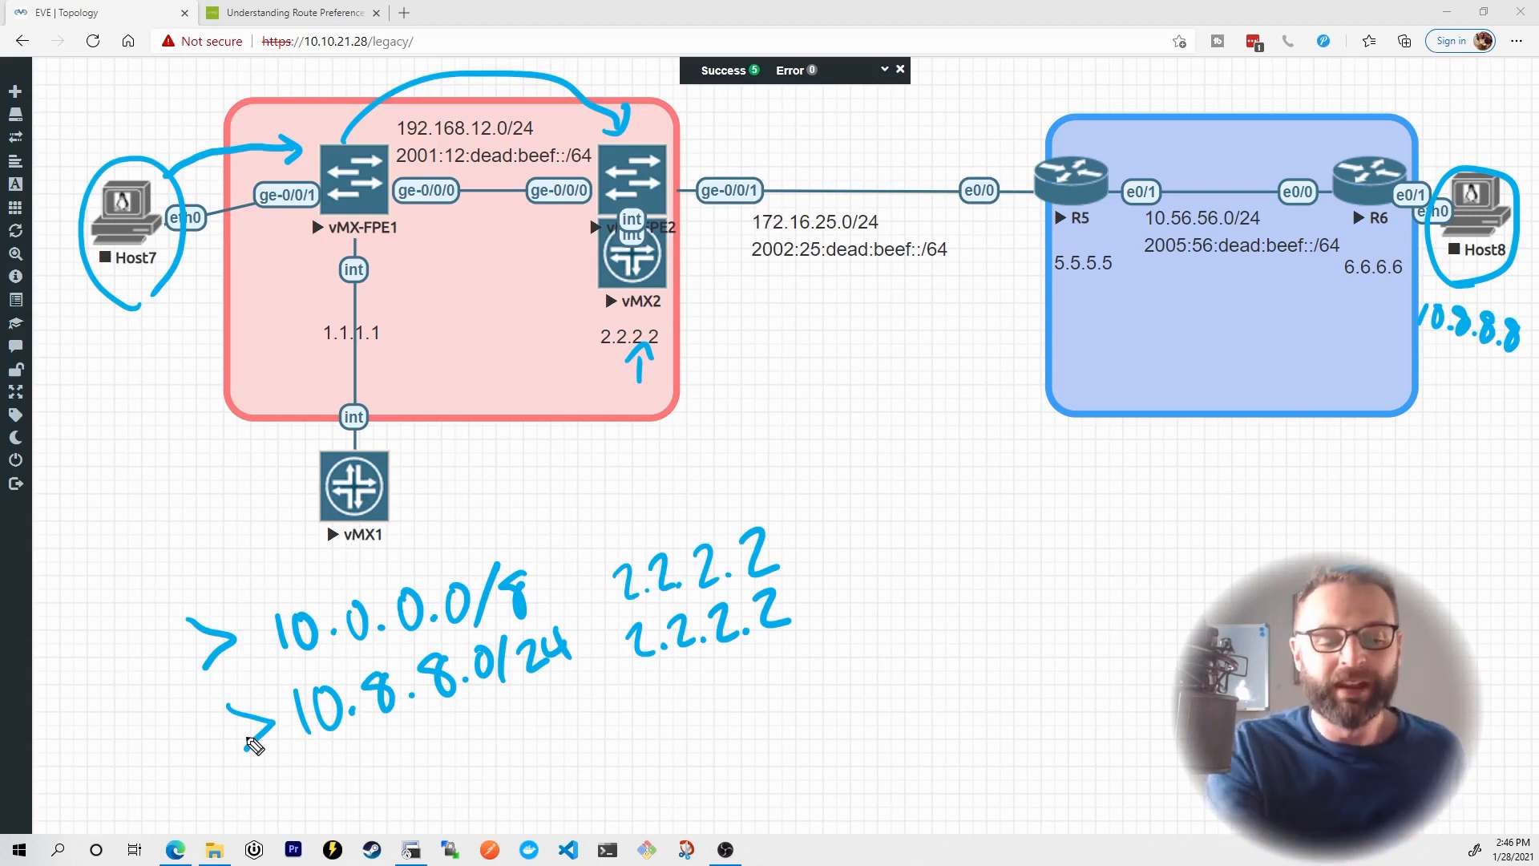
{"action": "left_click_drag", "start_coordinate": [254, 744], "coordinate": [577, 675]}
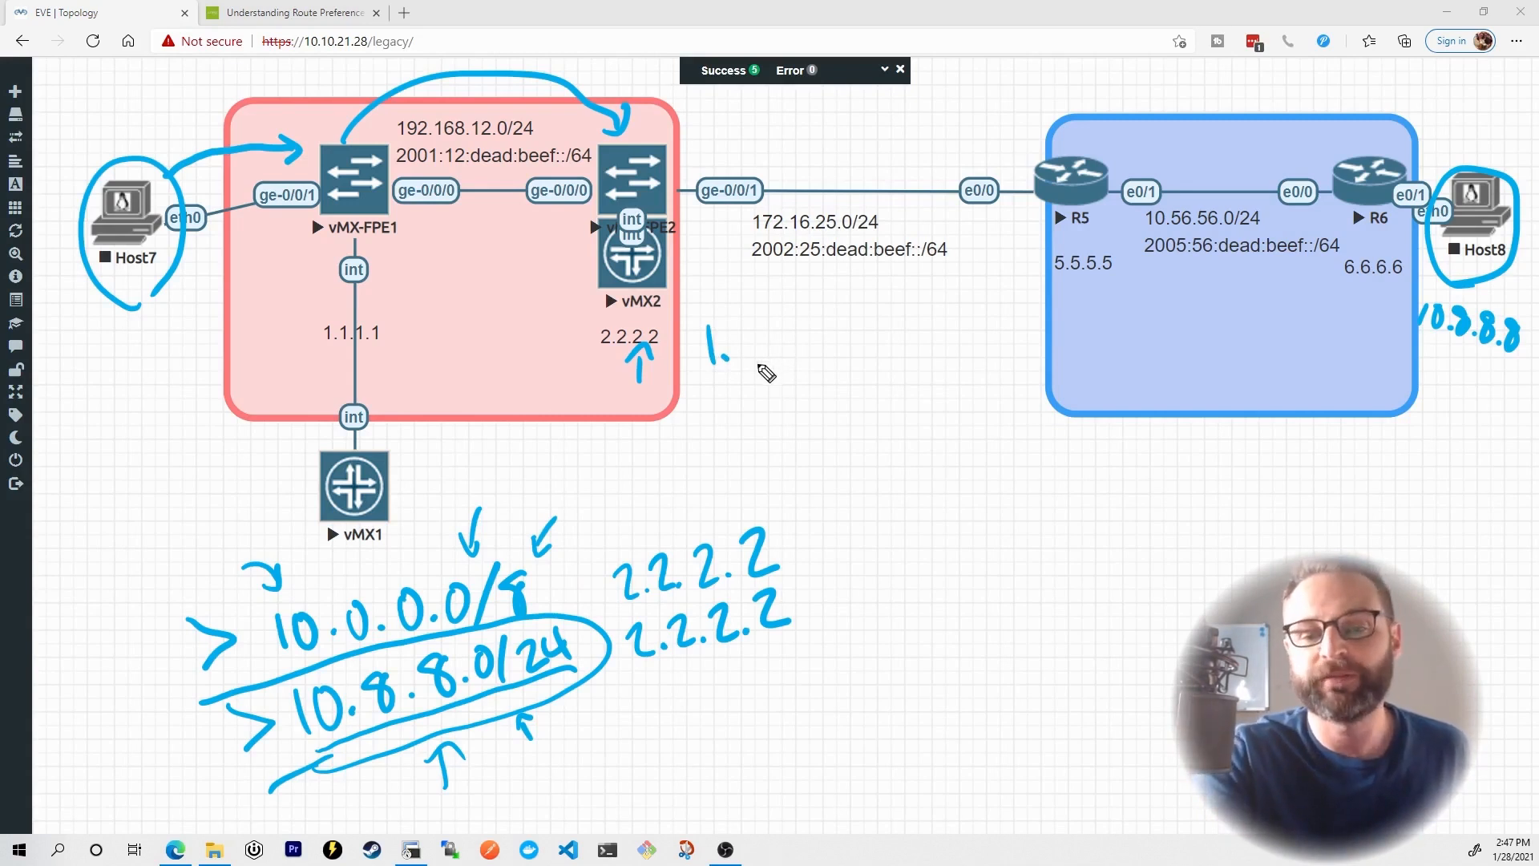
Step: Handwrite '1. Most Specific Prefix' to the right of vMX2 as the first rule
{"action": "left_click_drag", "start_coordinate": [726, 348], "coordinate": [750, 353]}
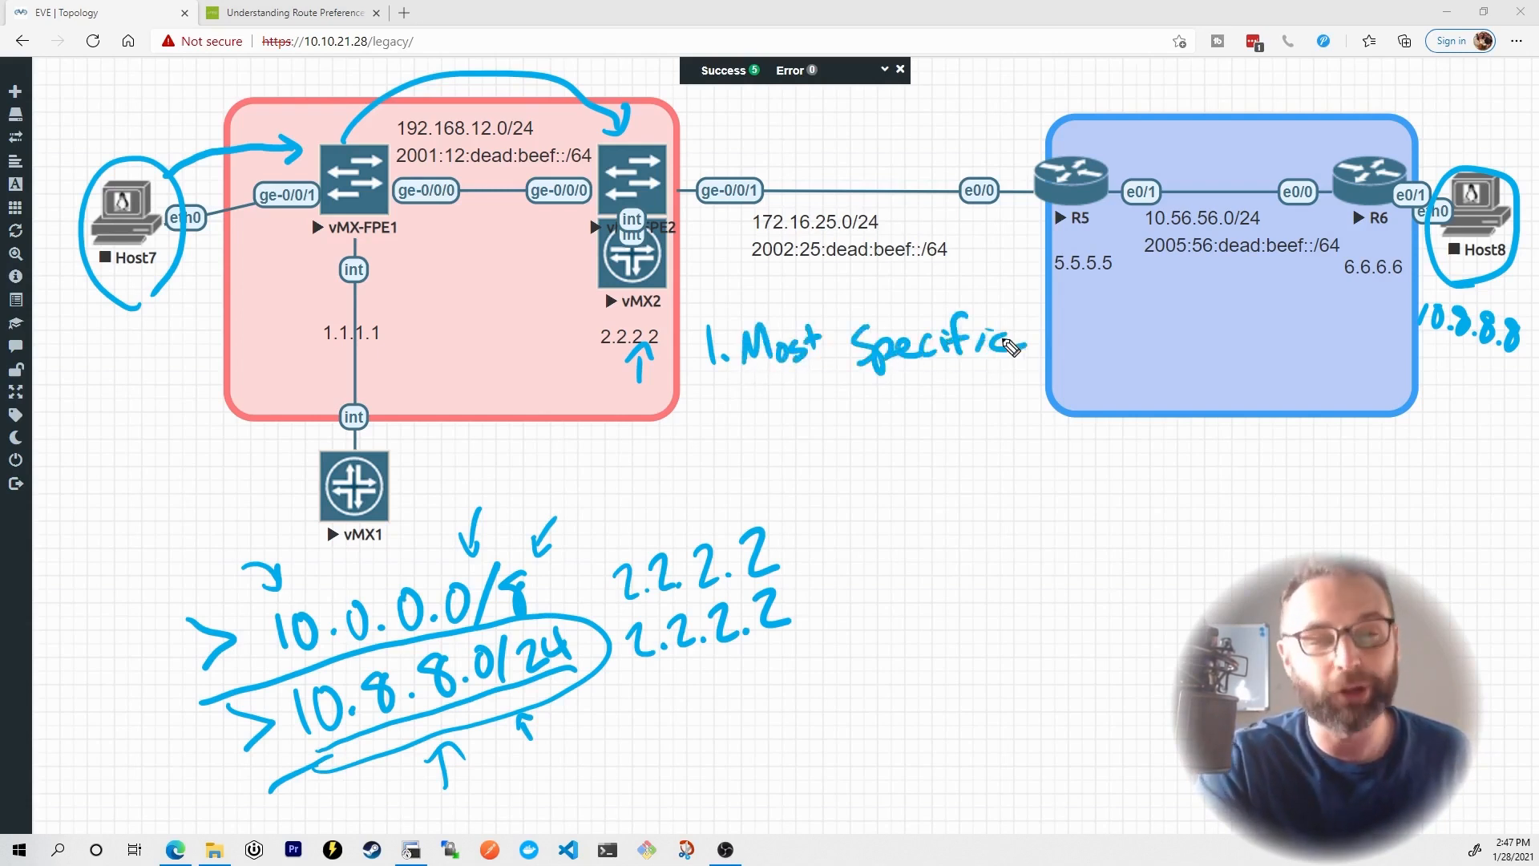
{"action": "mouse_move", "coordinate": [766, 434]}
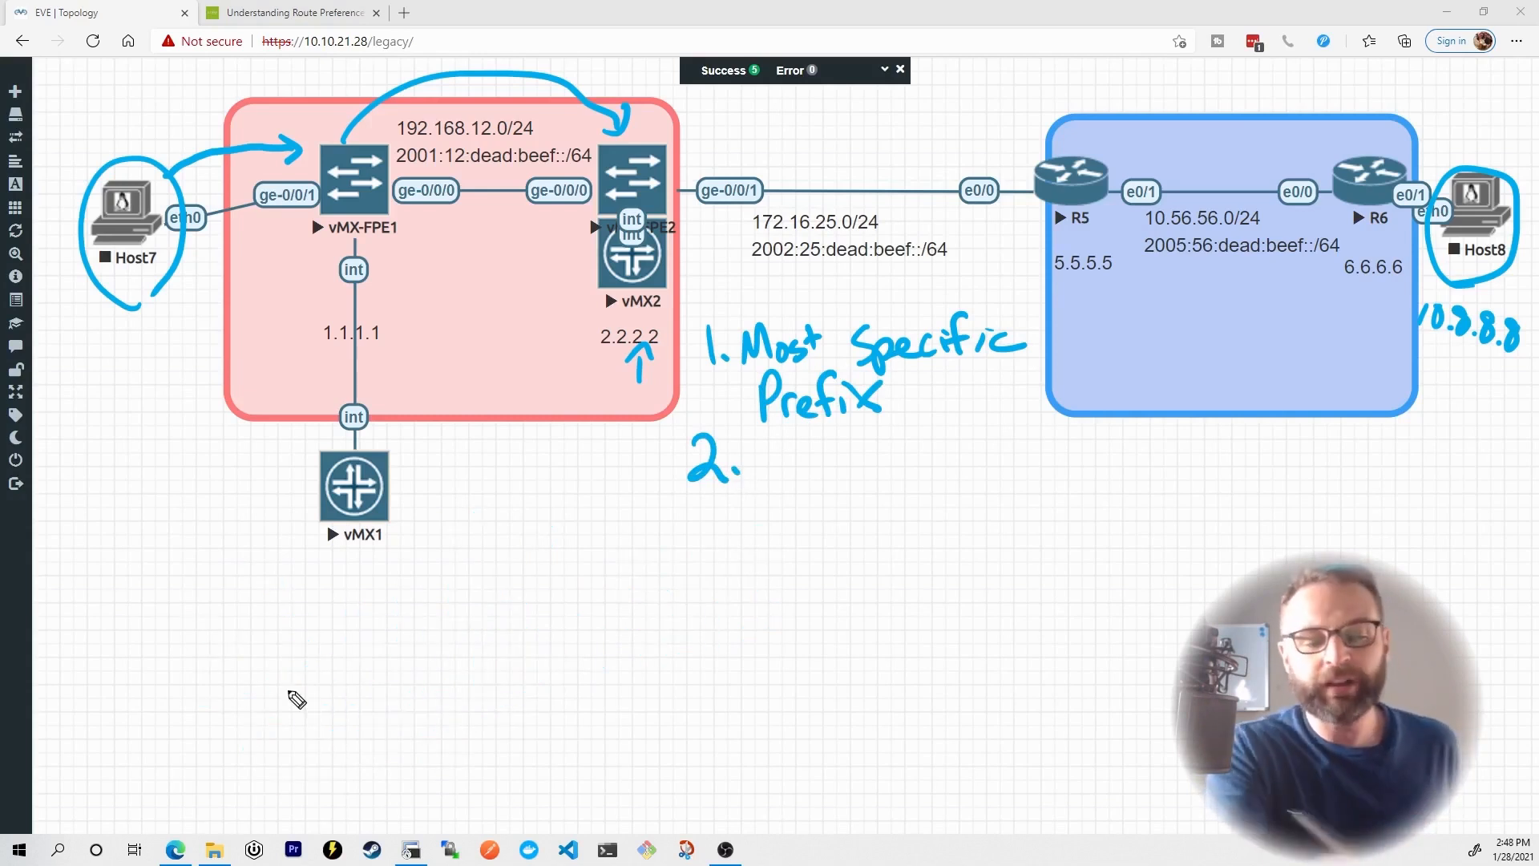
Step: Sketch two identical 10.8.8.0/24 routes and mark Static and OSPF in the rule-2 protocol list
{"action": "left_click_drag", "start_coordinate": [196, 618], "coordinate": [176, 676]}
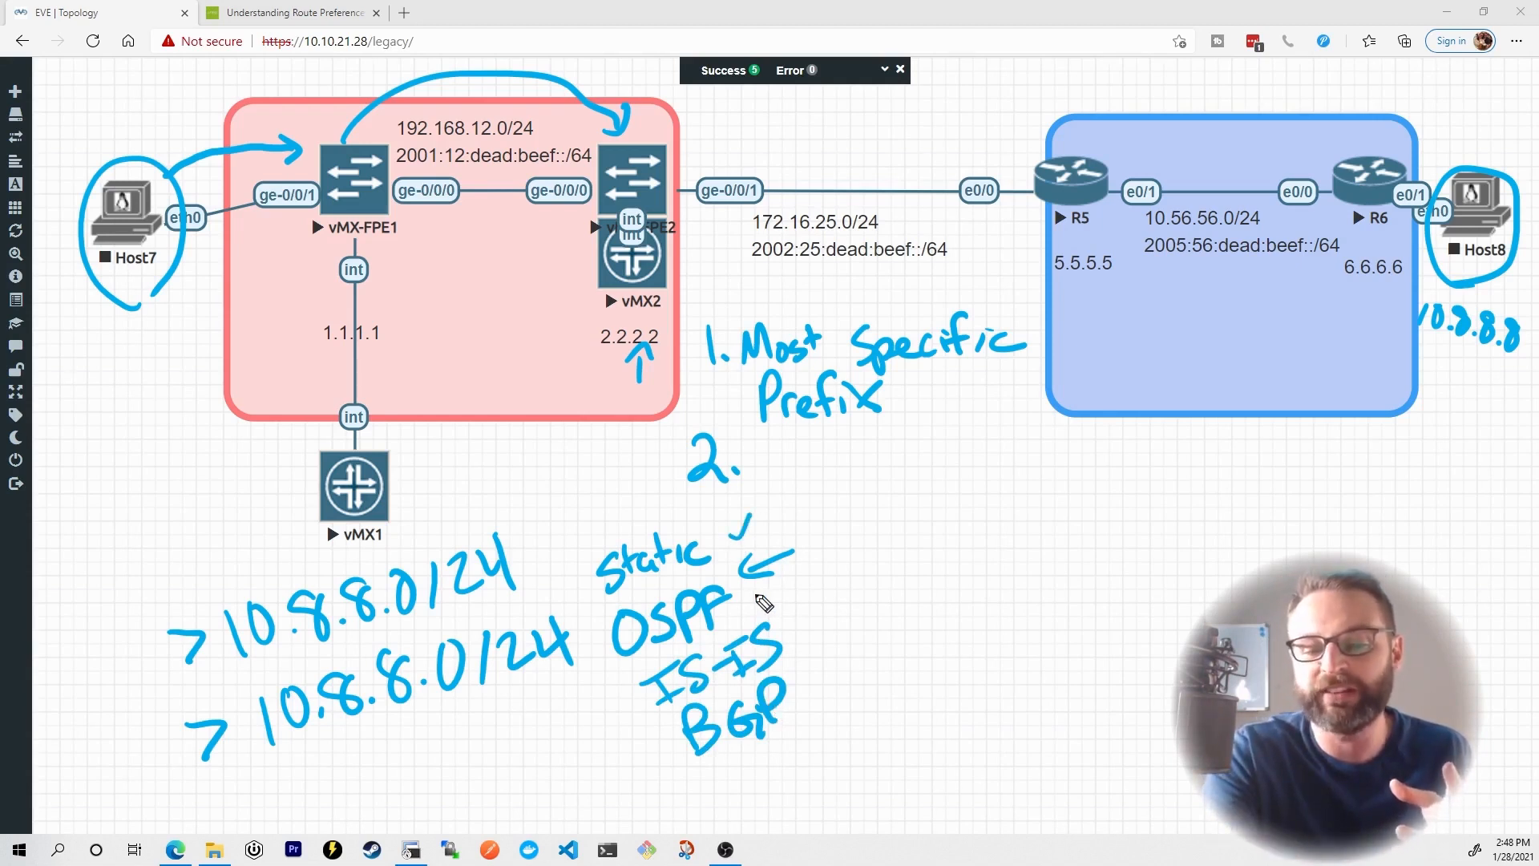
{"action": "left_click_drag", "start_coordinate": [775, 609], "coordinate": [824, 688]}
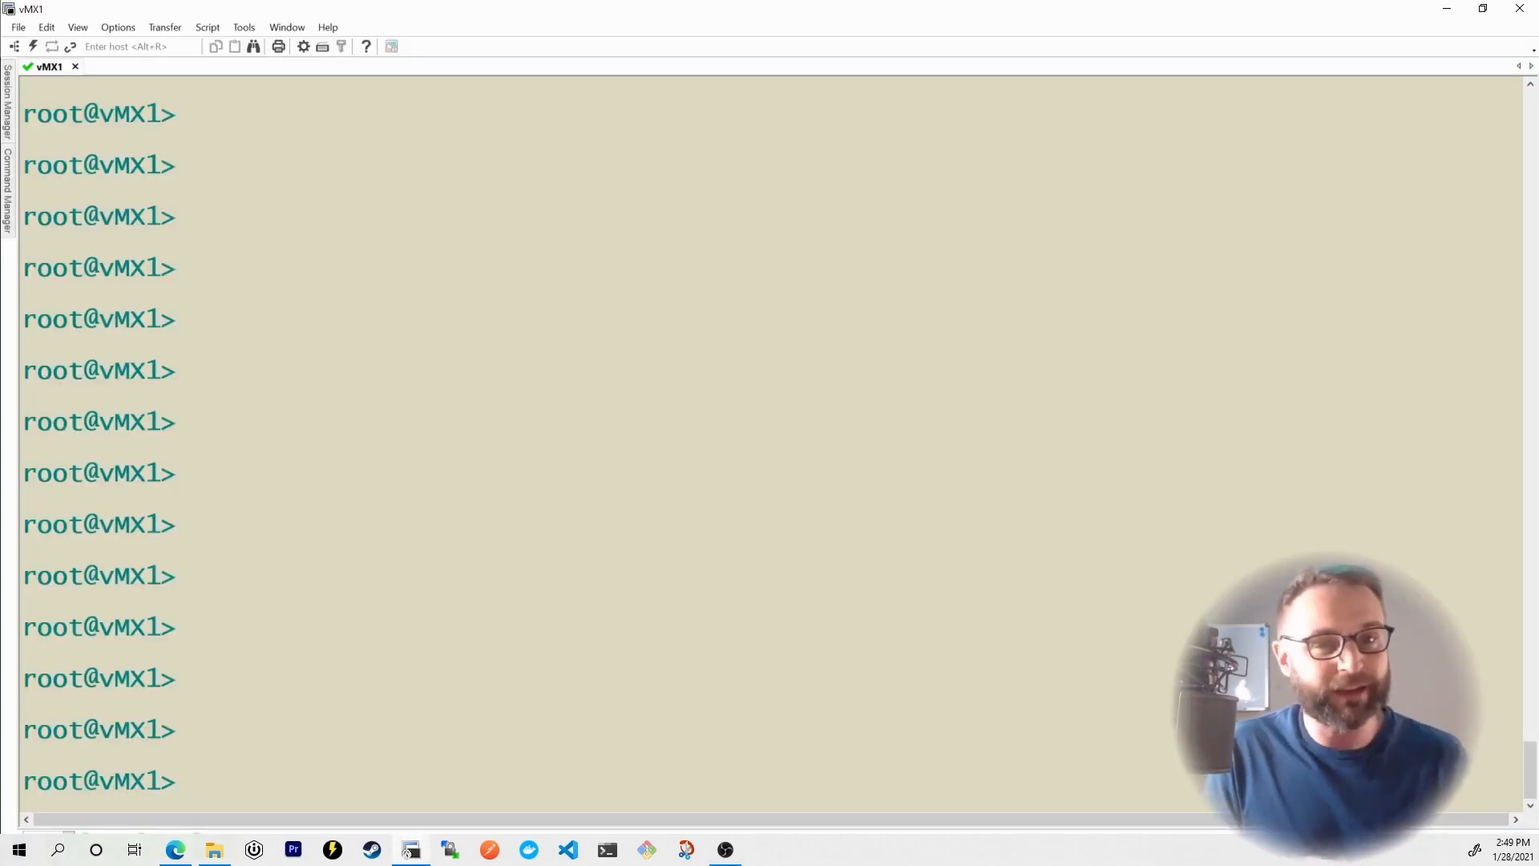
Step: Run 'show route' on vMX1 and mark Direct preference 0 and Static/5 in the table
{"action": "type", "text": "show route"}
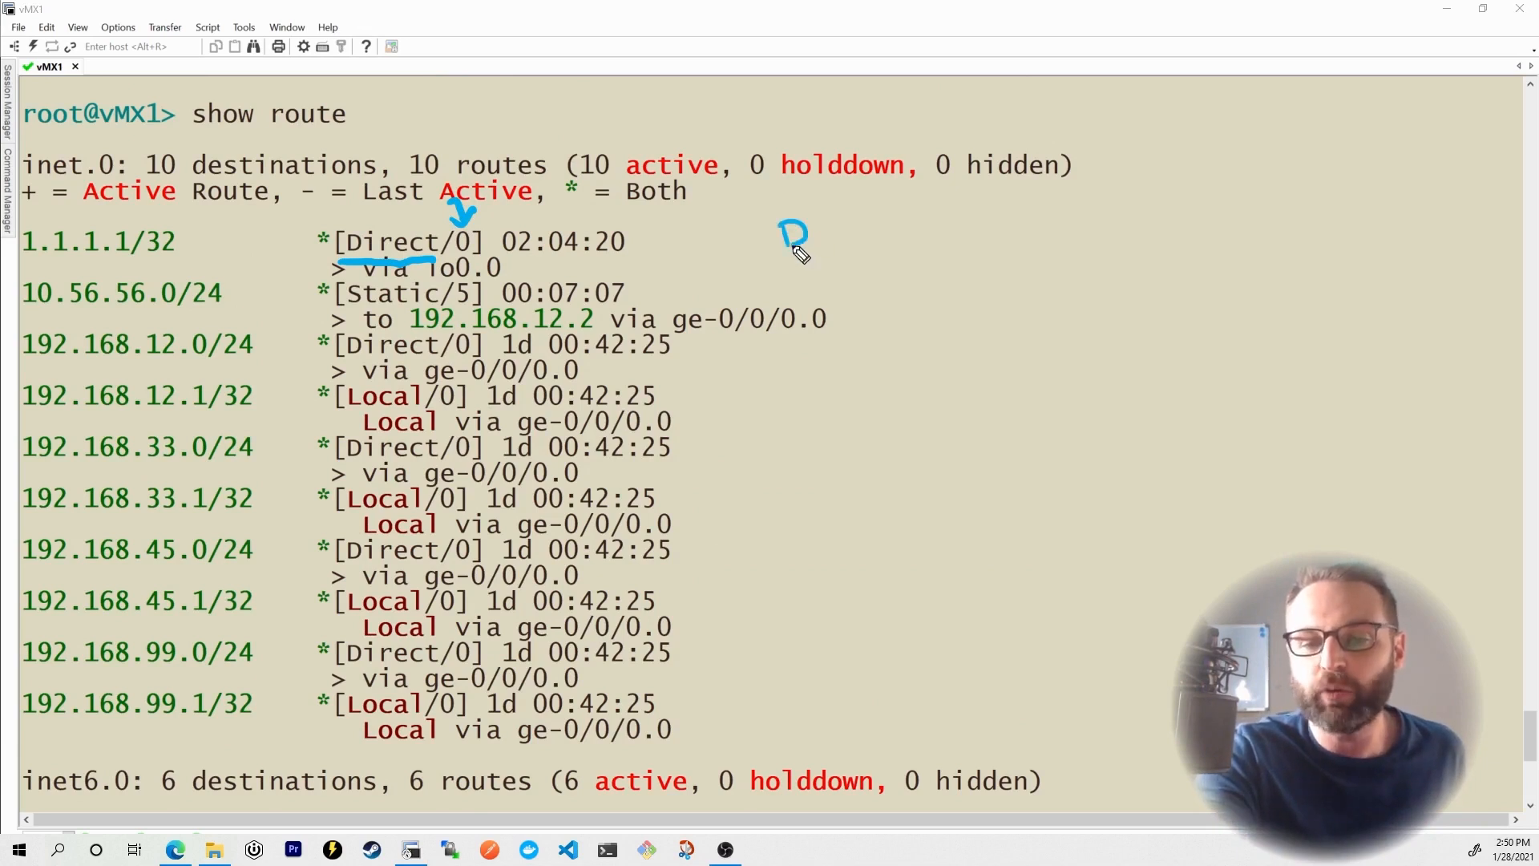
{"action": "left_click_drag", "start_coordinate": [780, 240], "coordinate": [971, 241]}
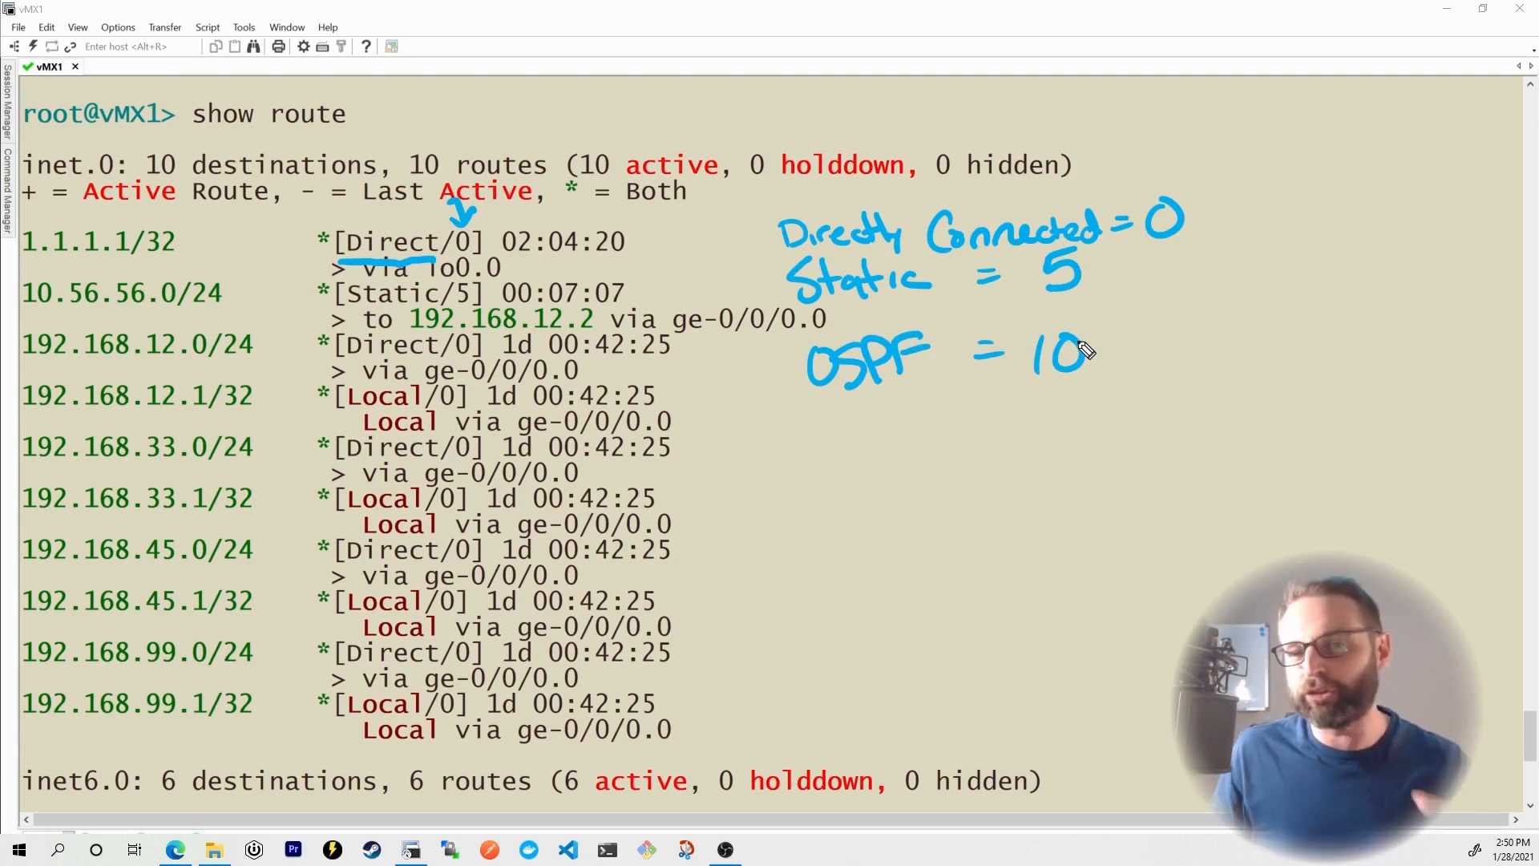
{"action": "mouse_move", "coordinate": [1231, 184]}
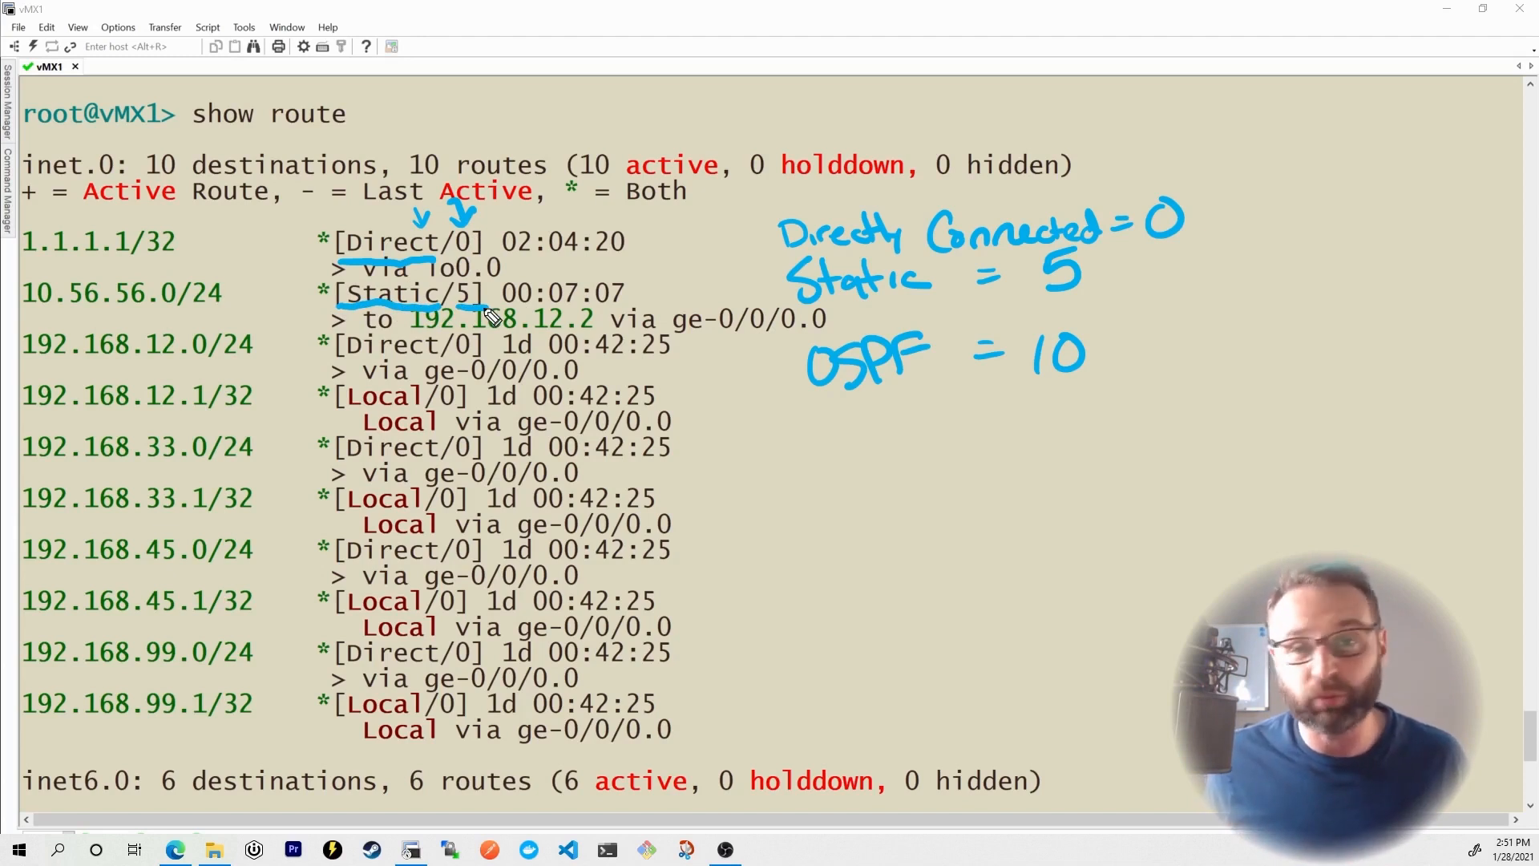
{"action": "left_click_drag", "start_coordinate": [800, 405], "coordinate": [991, 393]}
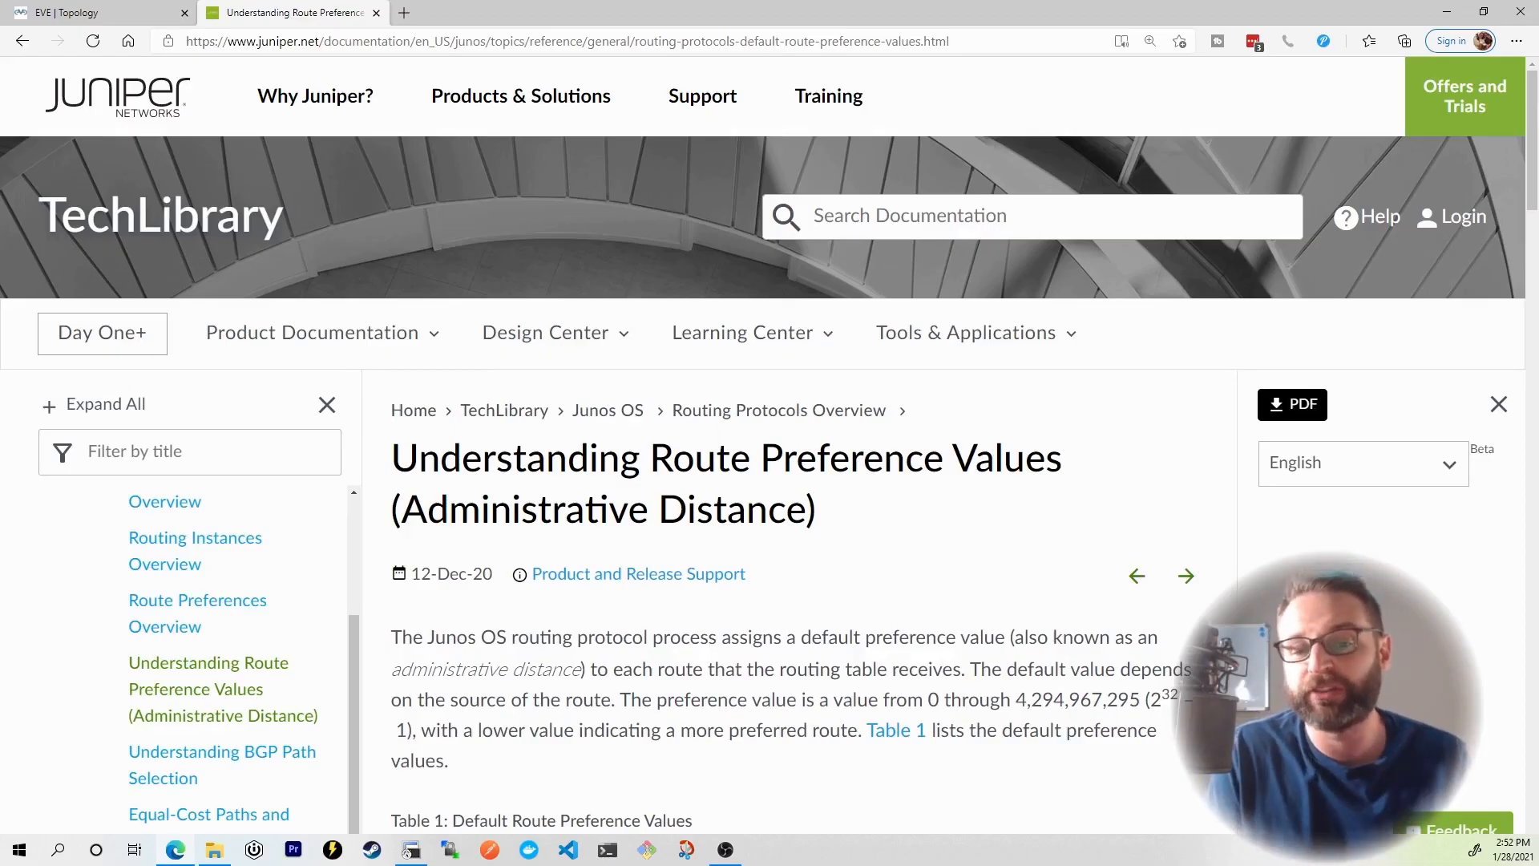
Step: Scroll through Table 1 of default route preferences from directly connected down to BGP
{"action": "scroll", "scroll_direction": "down", "scroll_amount": 3}
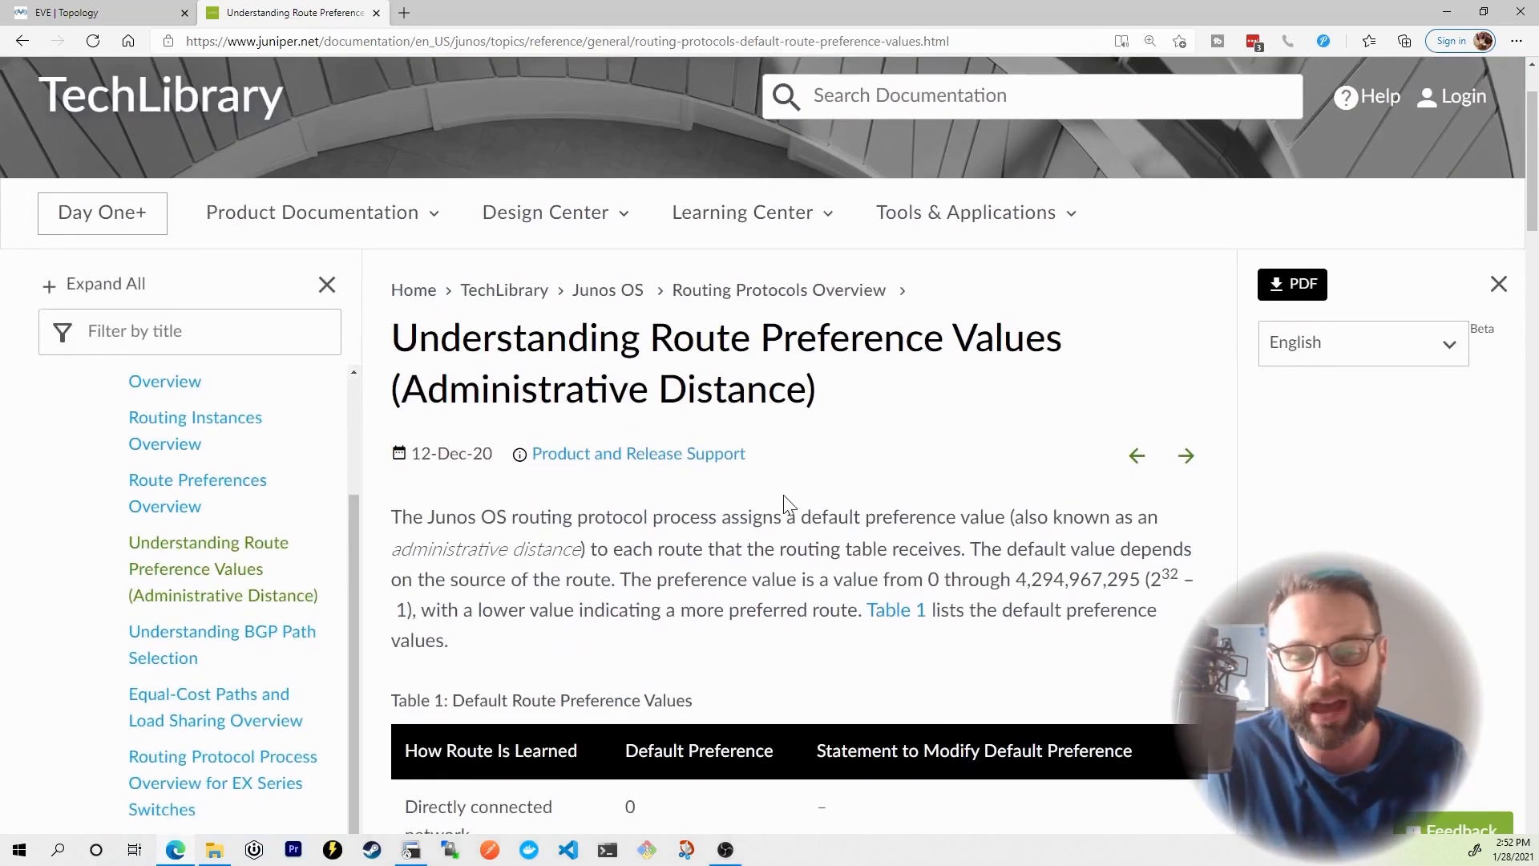
{"action": "scroll", "scroll_direction": "down", "scroll_amount": 3}
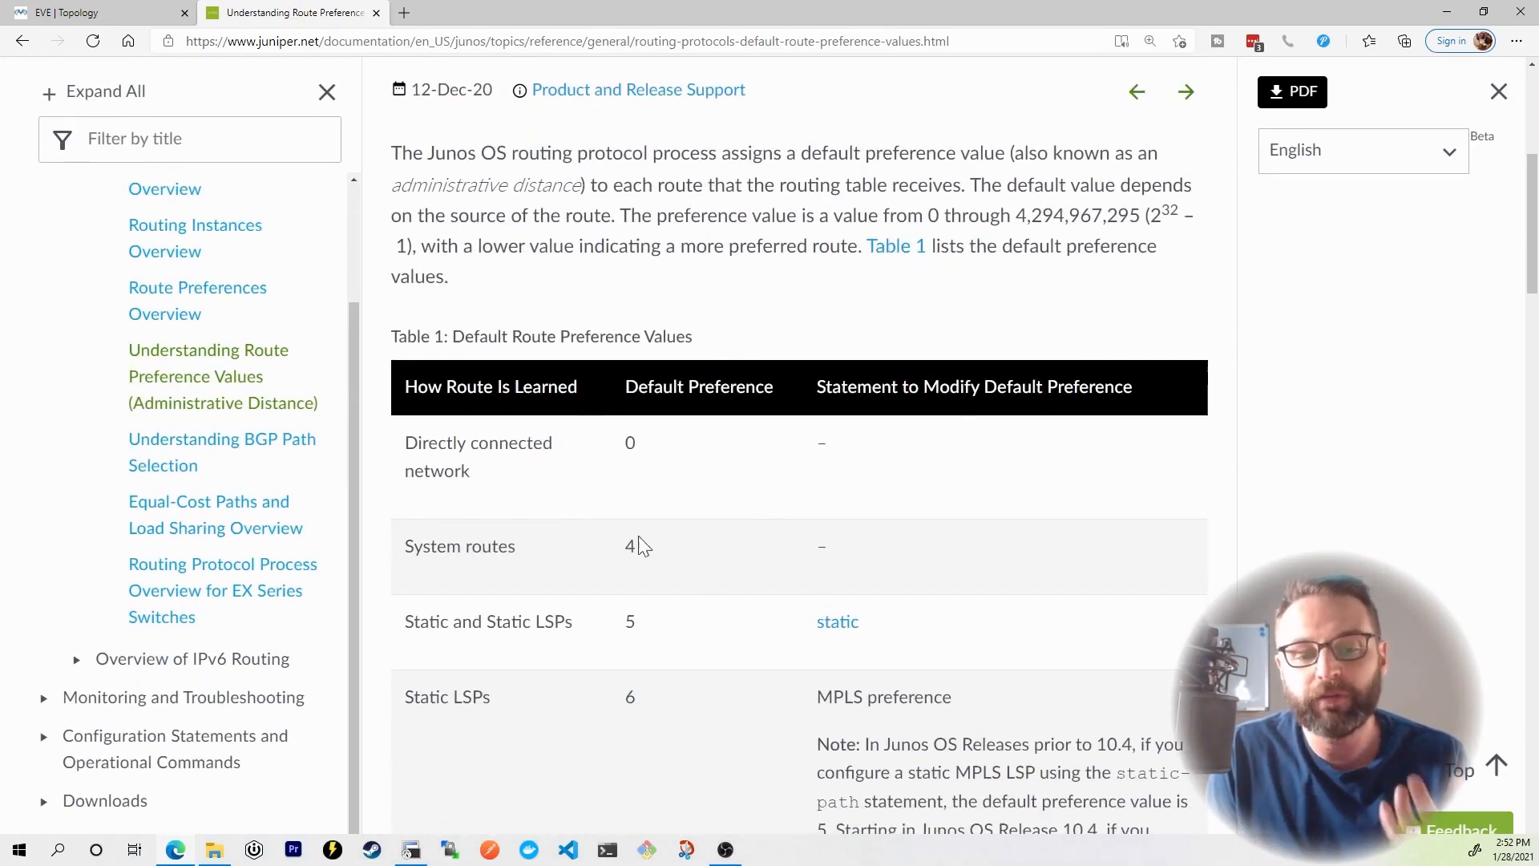
{"action": "mouse_move", "coordinate": [537, 486]}
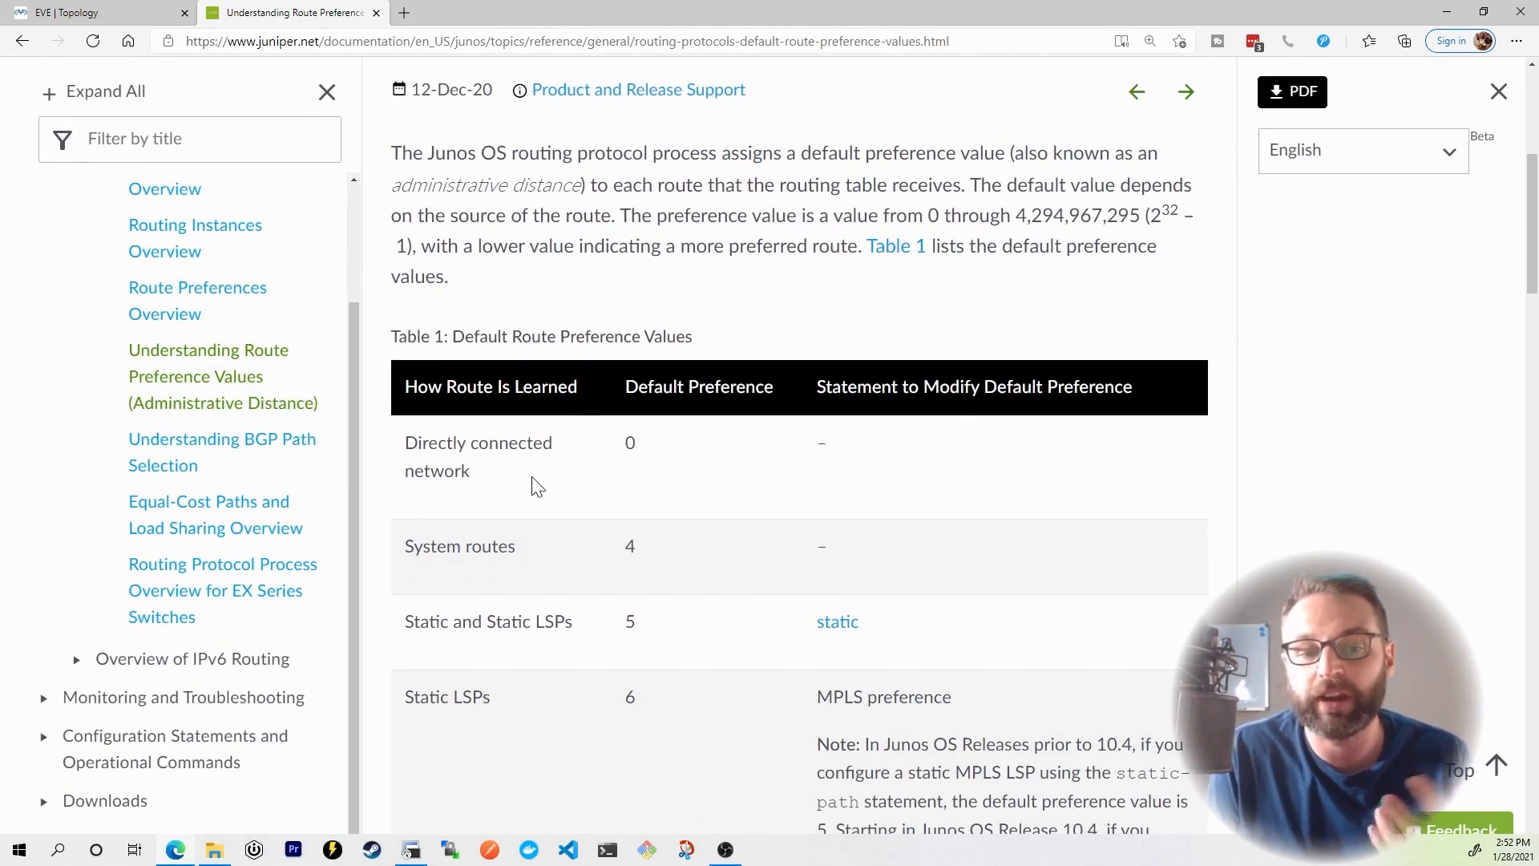
{"action": "scroll", "scroll_direction": "down", "scroll_amount": 3}
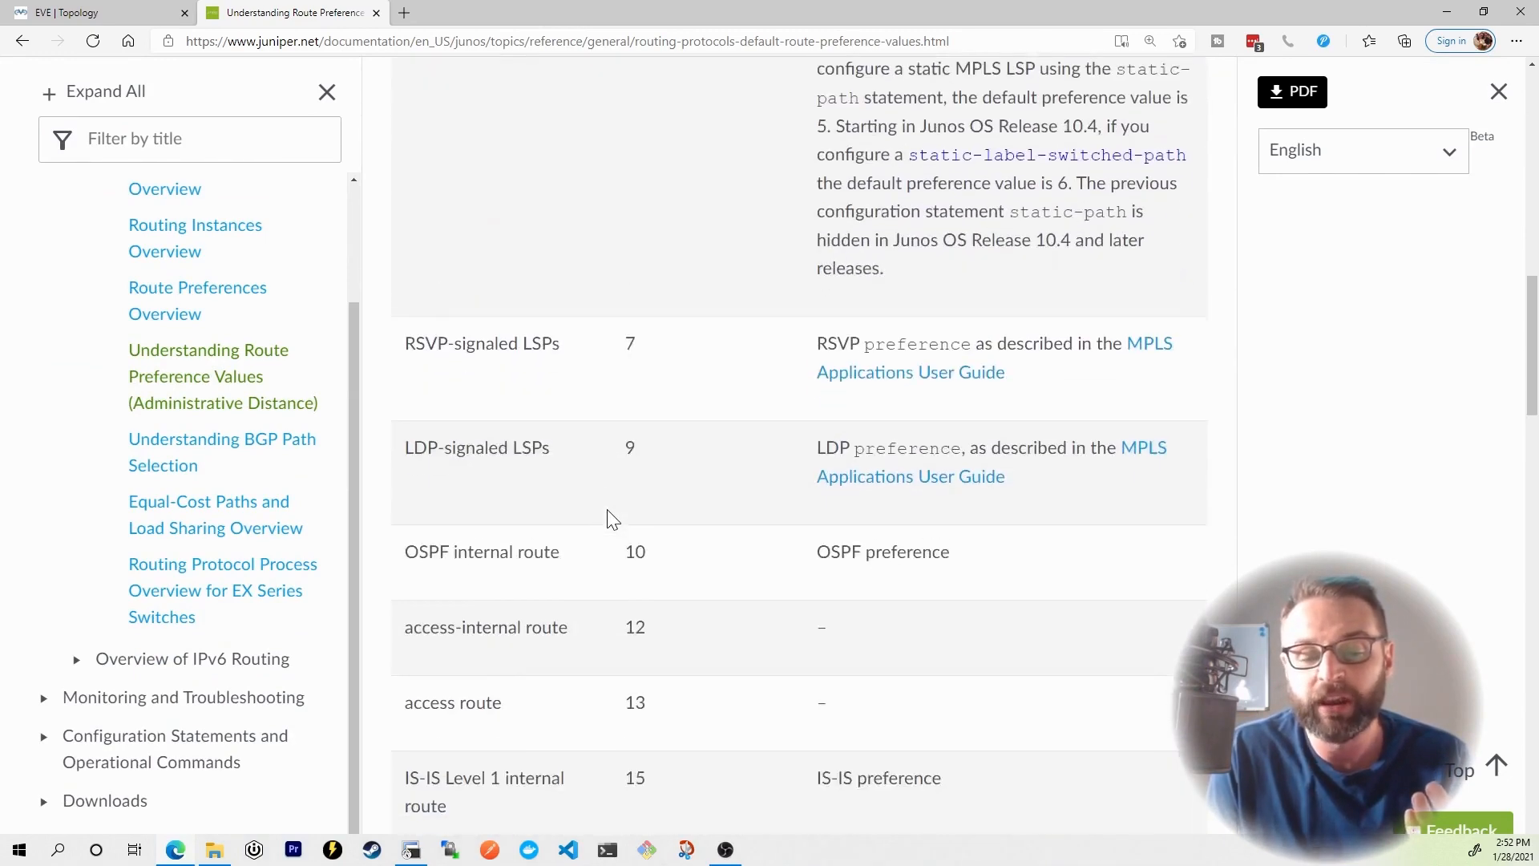
{"action": "scroll", "scroll_direction": "down", "scroll_amount": 3}
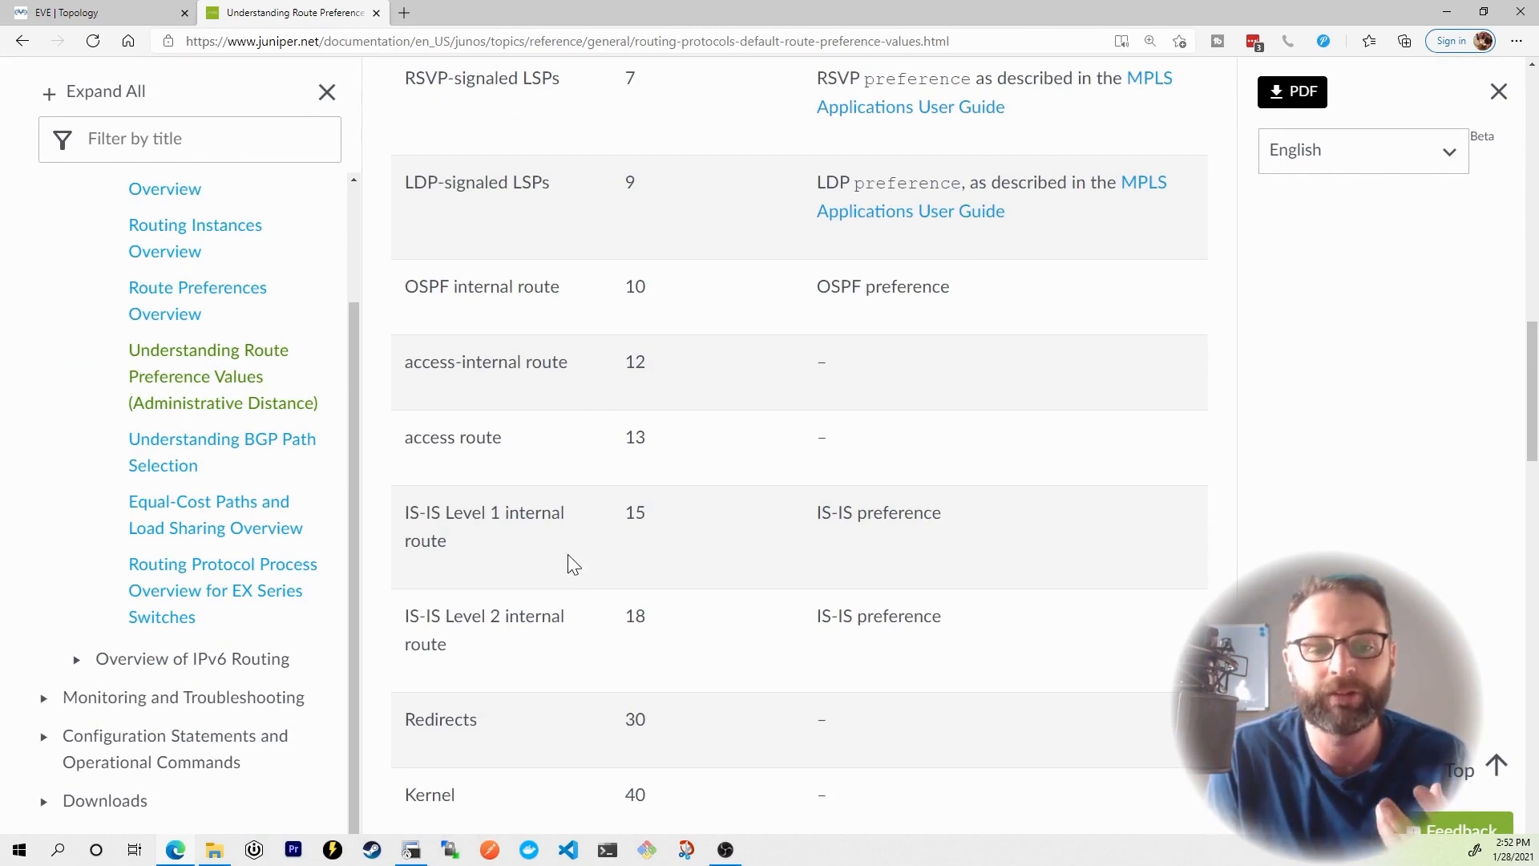
{"action": "double_click", "coordinate": [635, 511]}
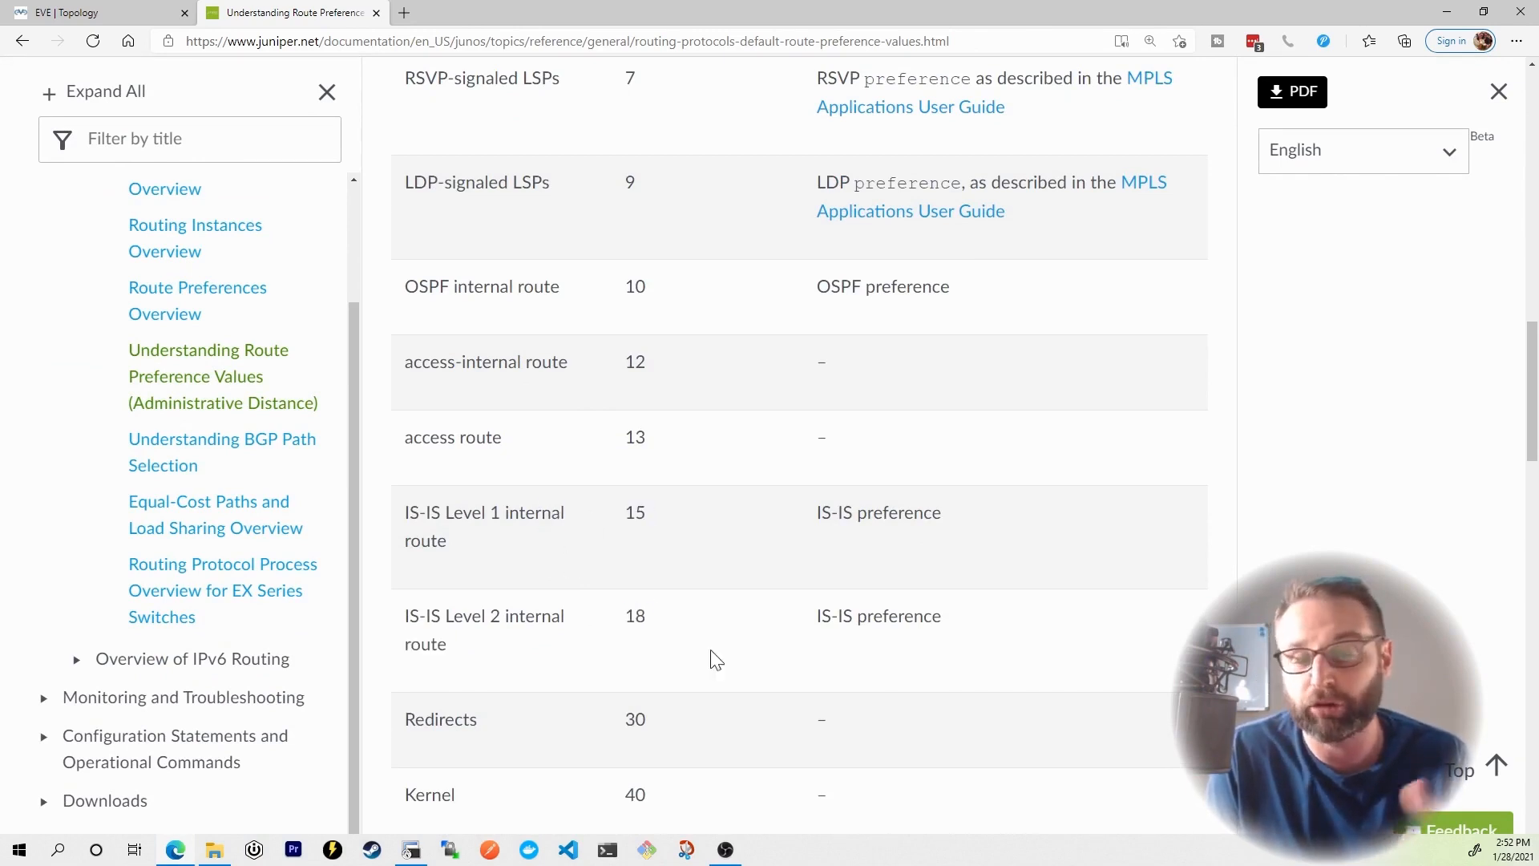
{"action": "mouse_move", "coordinate": [722, 641]}
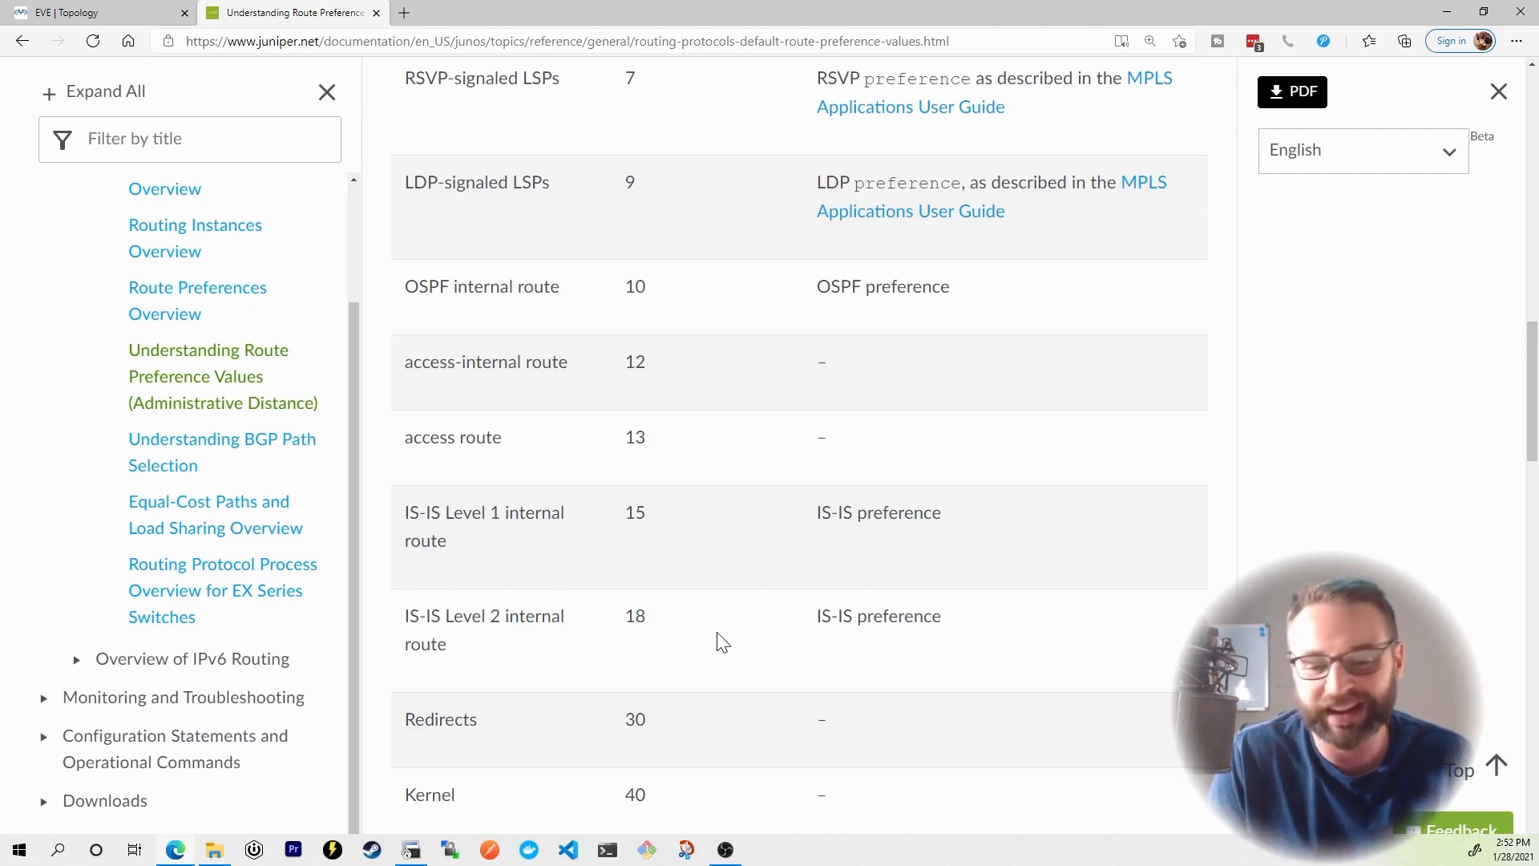
{"action": "scroll", "scroll_direction": "down", "scroll_amount": 3}
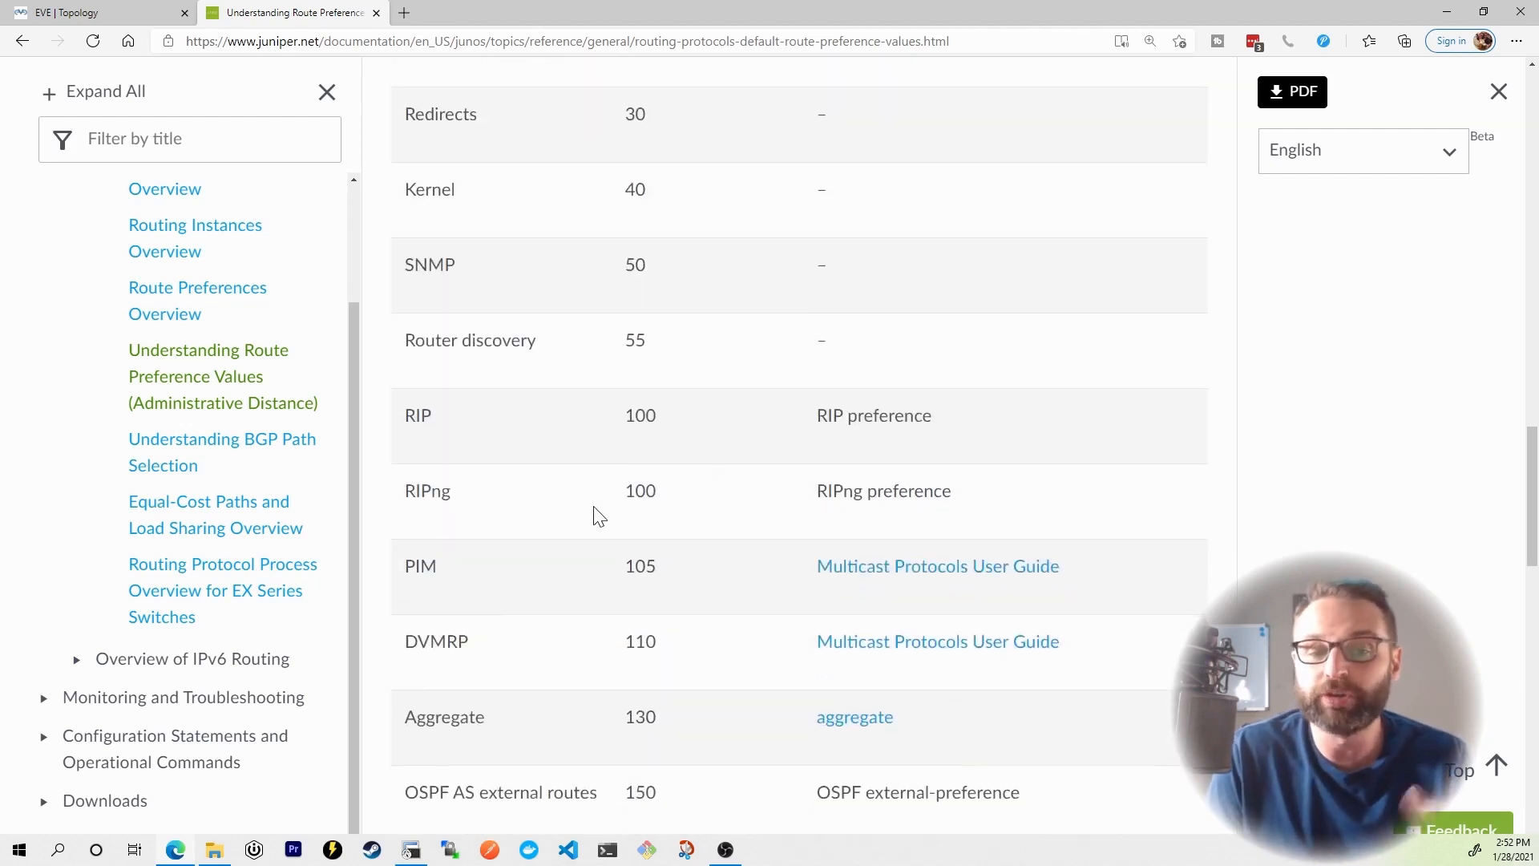
{"action": "scroll", "scroll_direction": "down", "scroll_amount": 3}
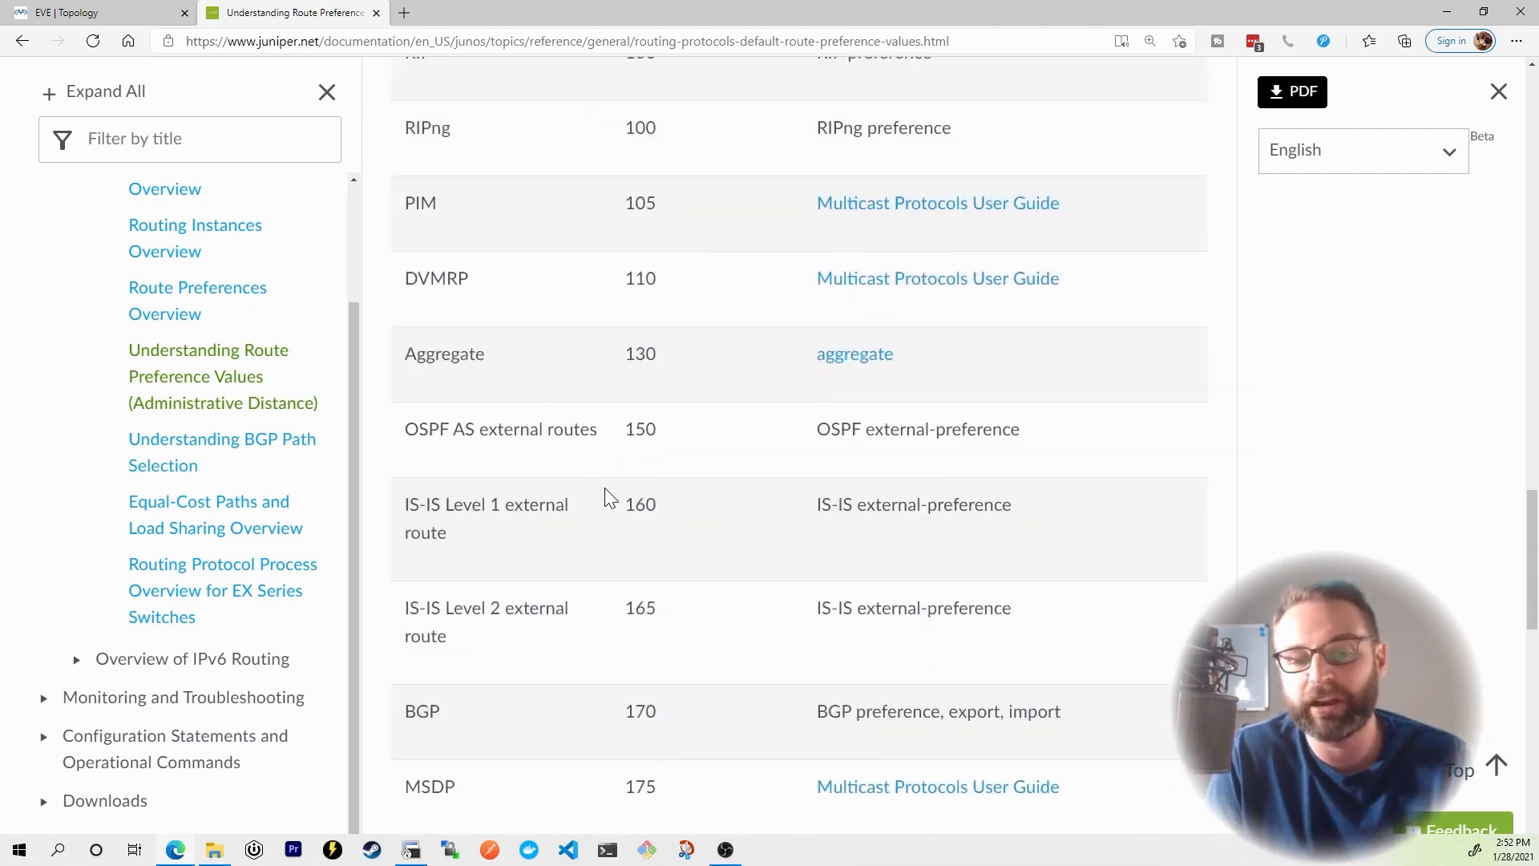
{"action": "scroll", "scroll_direction": "down", "scroll_amount": 3}
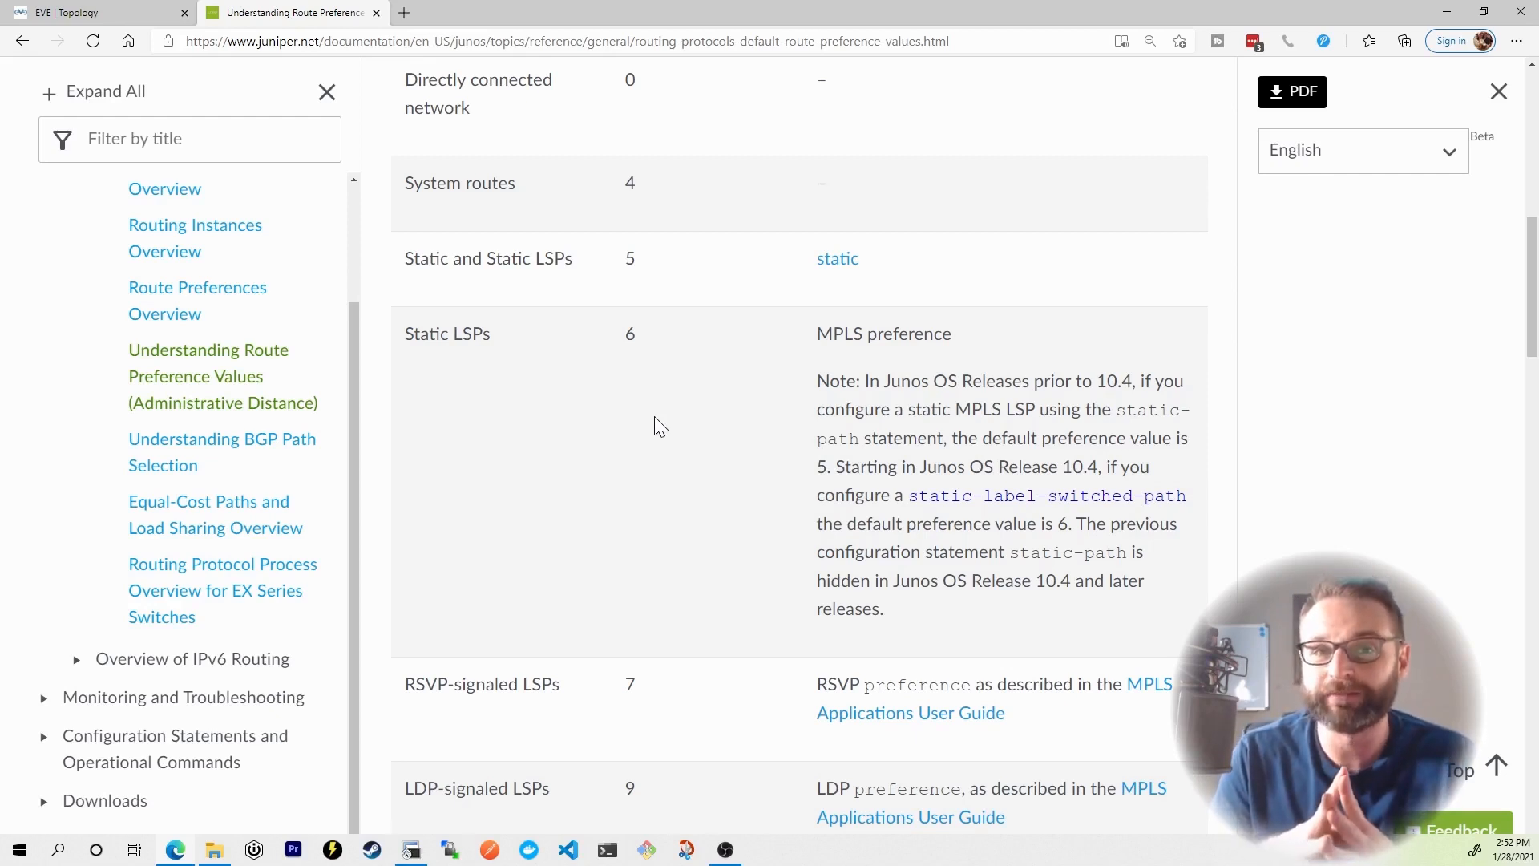
Step: Back on the topology, write 10.8.8.0/24 with OSPF = 10 over Static = 5 and a divider line
{"action": "left_click", "coordinate": [93, 11]}
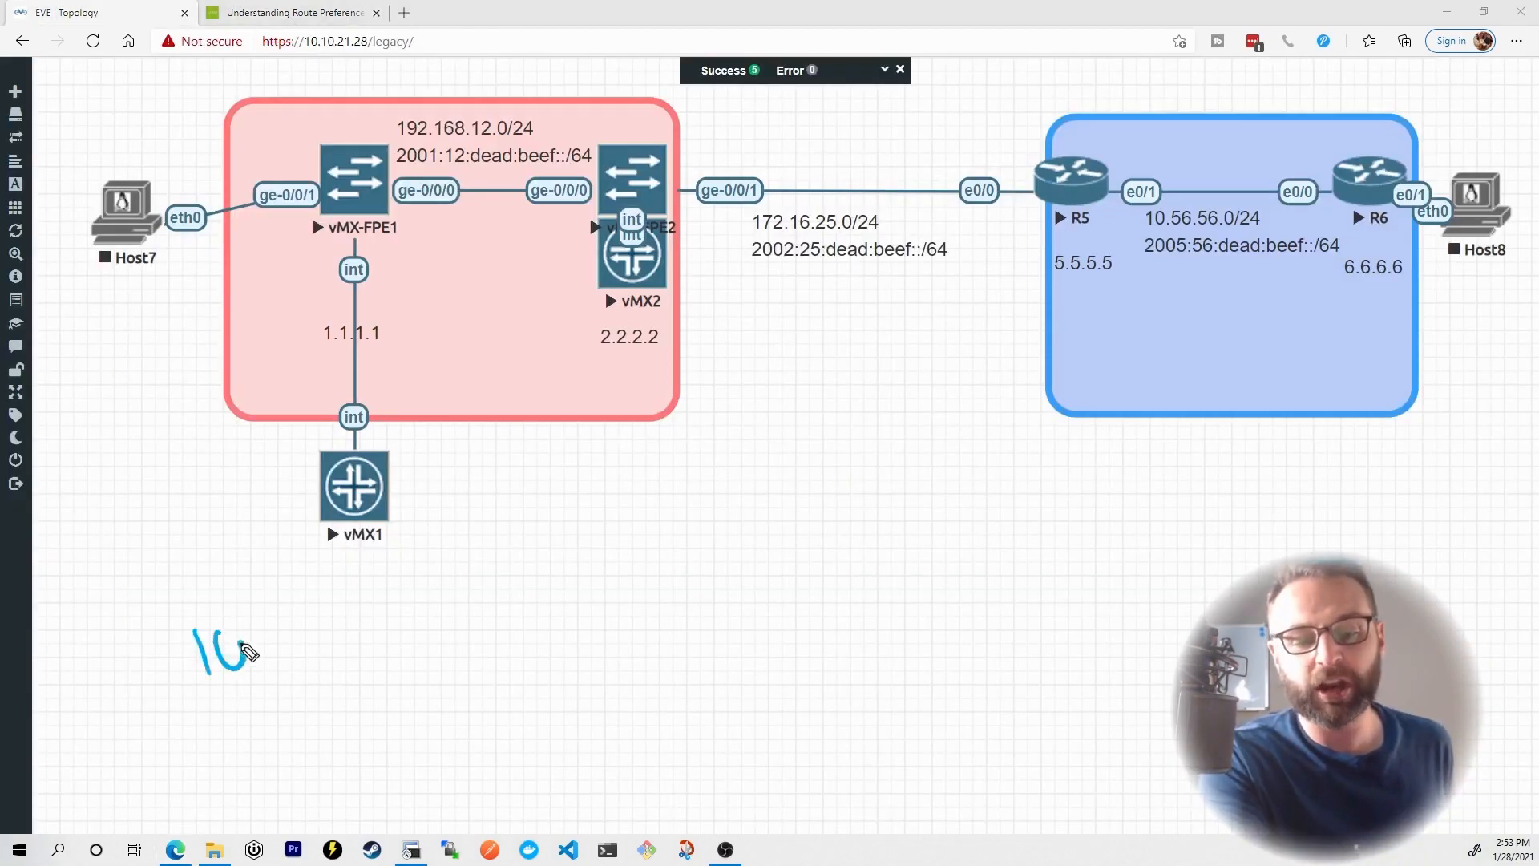
{"action": "left_click_drag", "start_coordinate": [245, 648], "coordinate": [338, 643]}
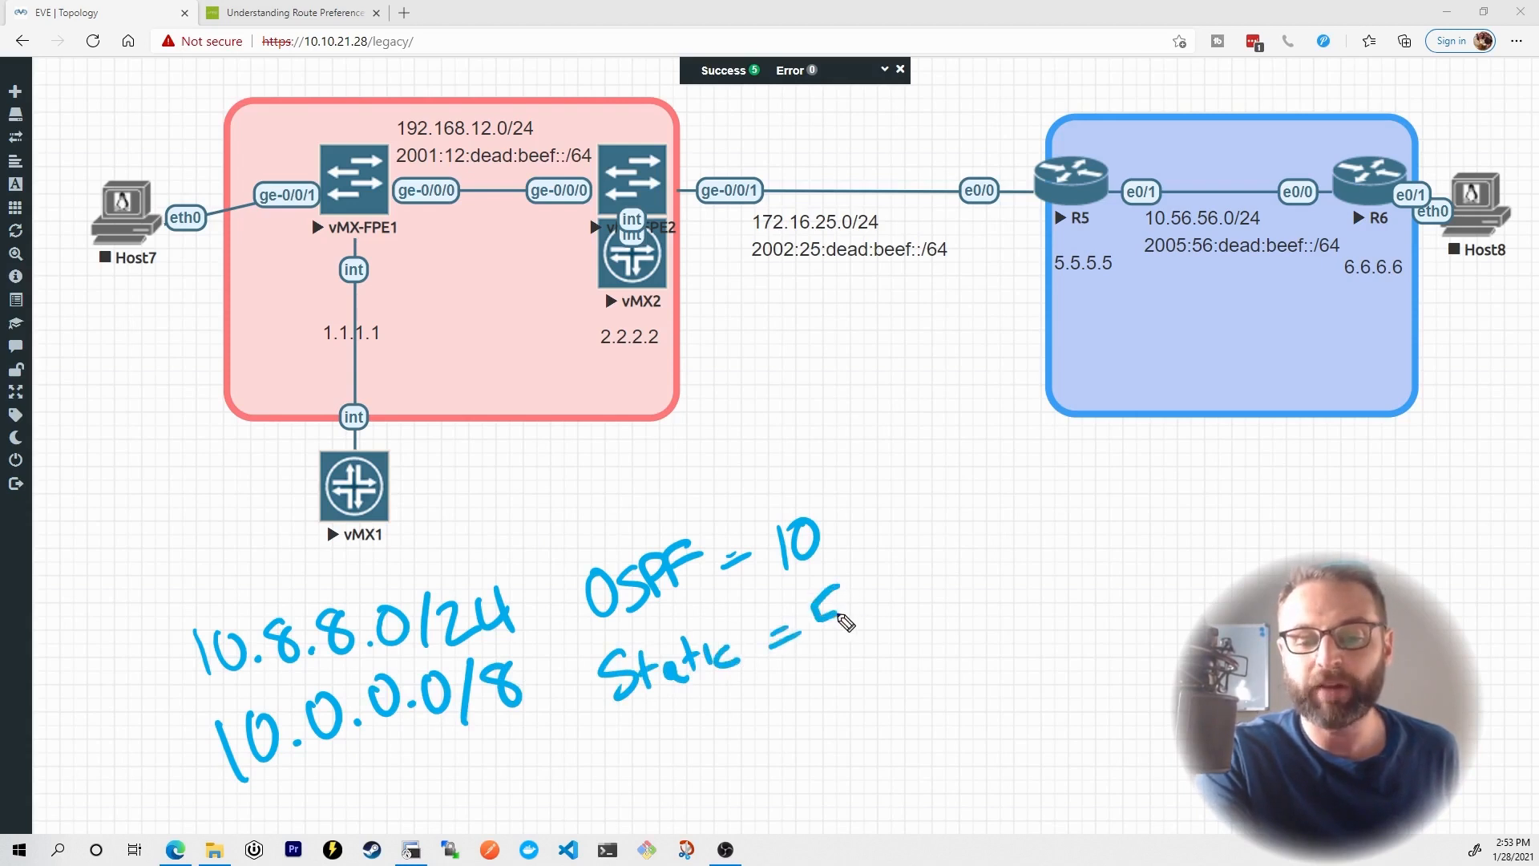
{"action": "left_click_drag", "start_coordinate": [834, 618], "coordinate": [845, 647]}
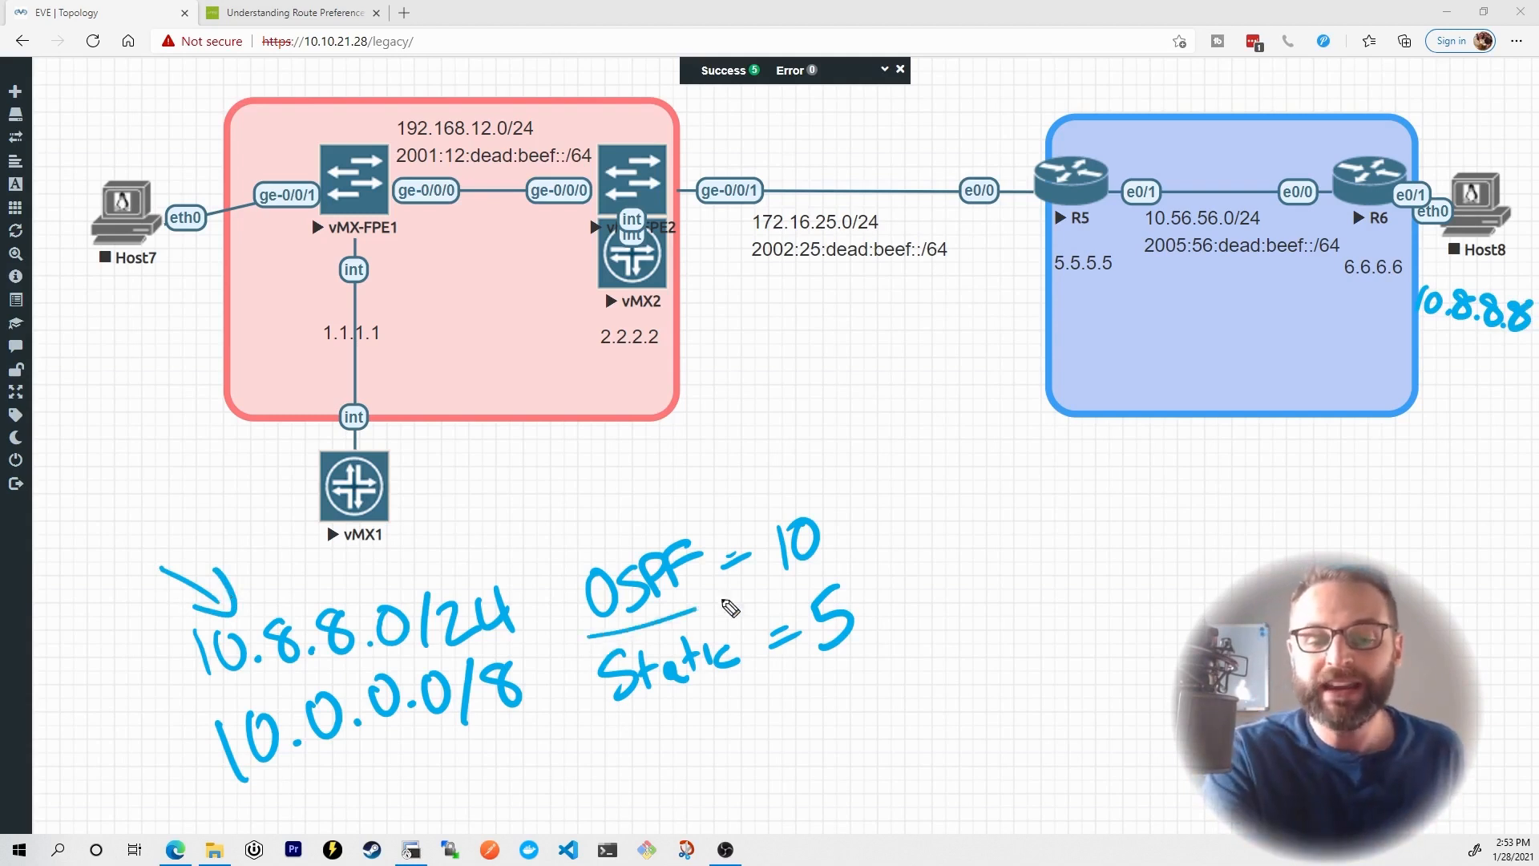
{"action": "left_click_drag", "start_coordinate": [731, 605], "coordinate": [929, 545]}
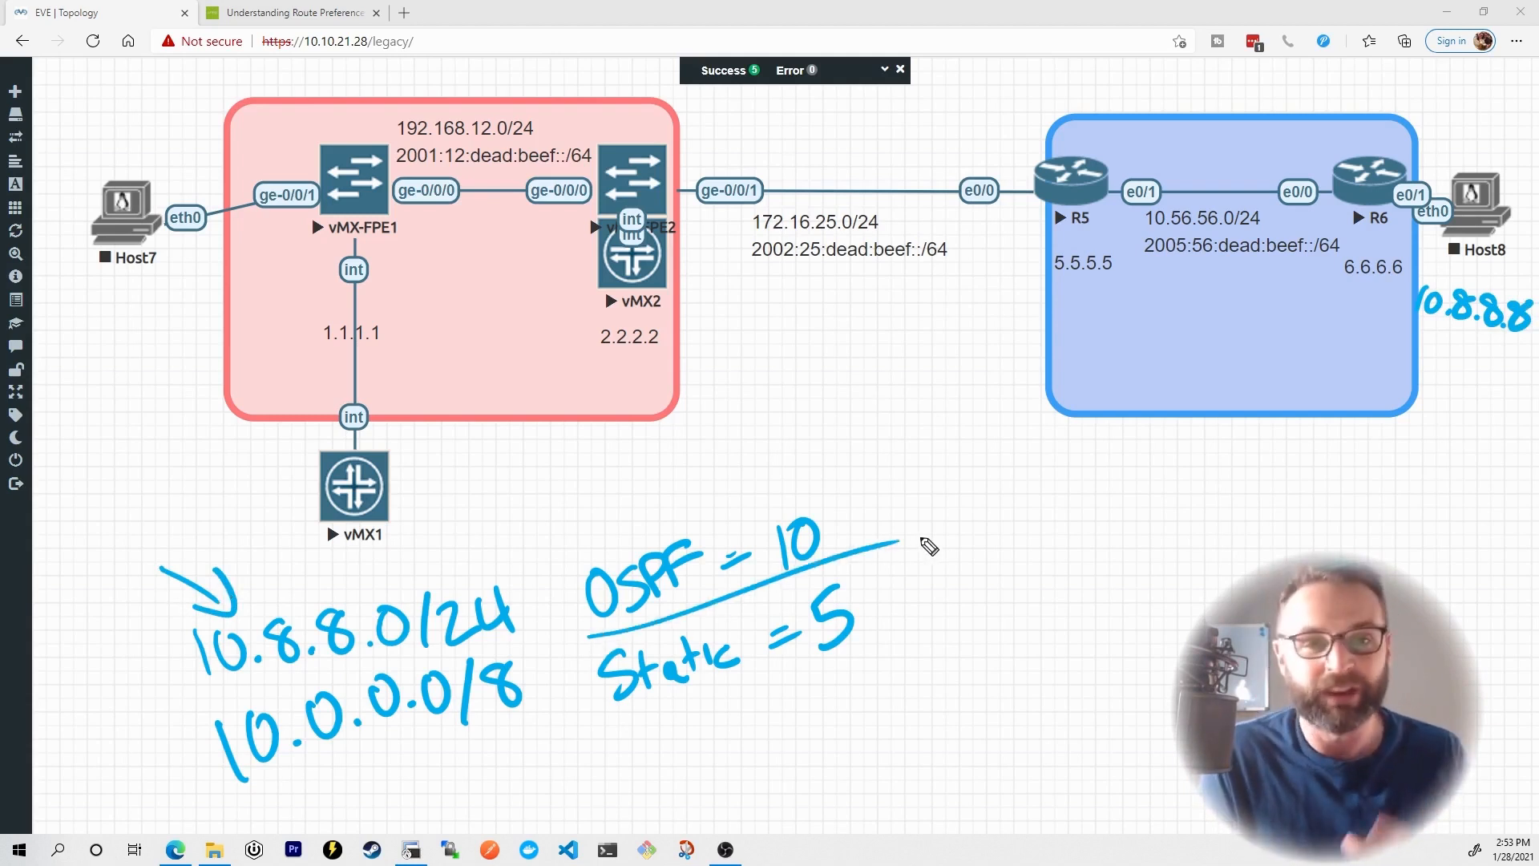